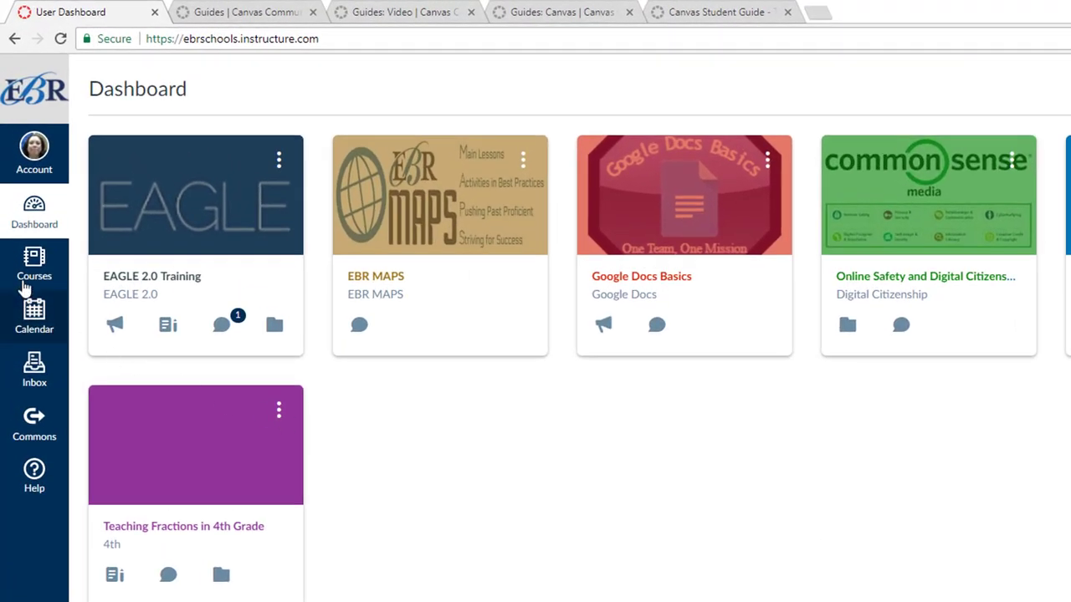
# Show the All Courses list from the Courses menu in the global navigation.
pyautogui.click(34, 264)
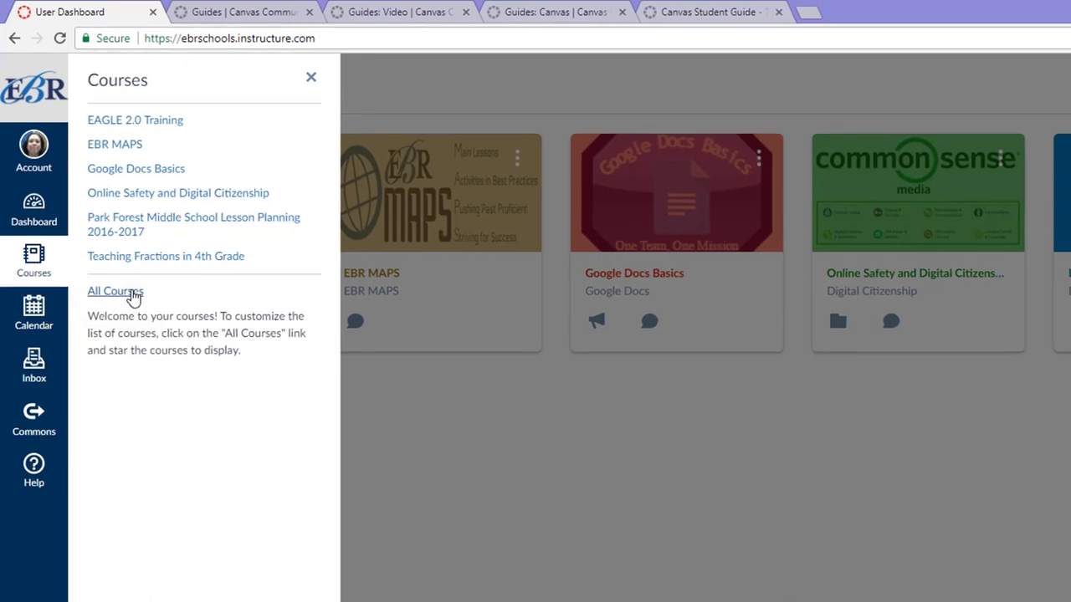
pyautogui.click(115, 290)
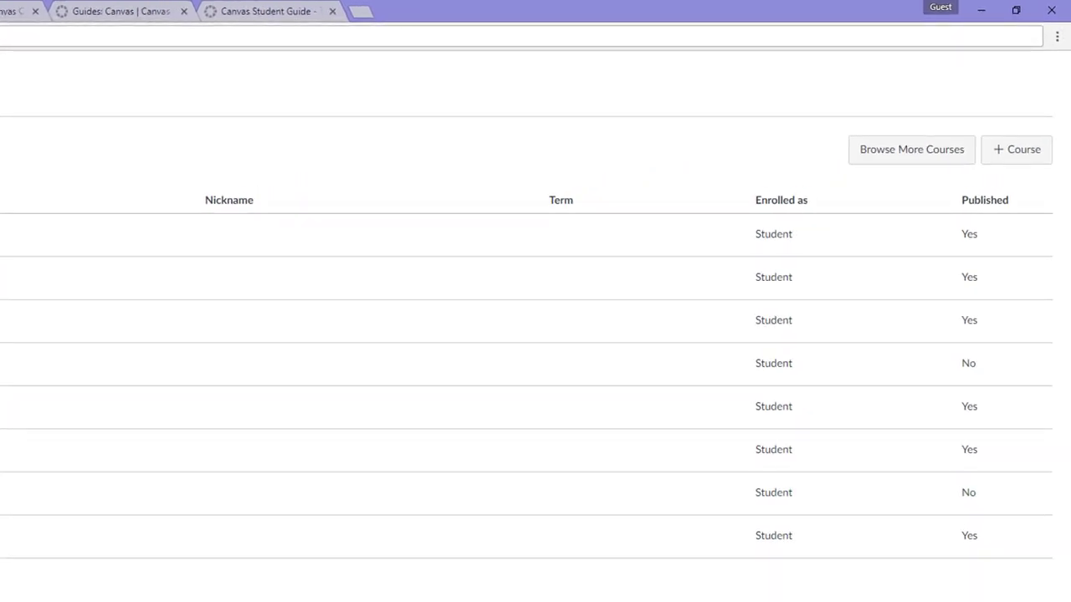
pyautogui.moveTo(336, 165)
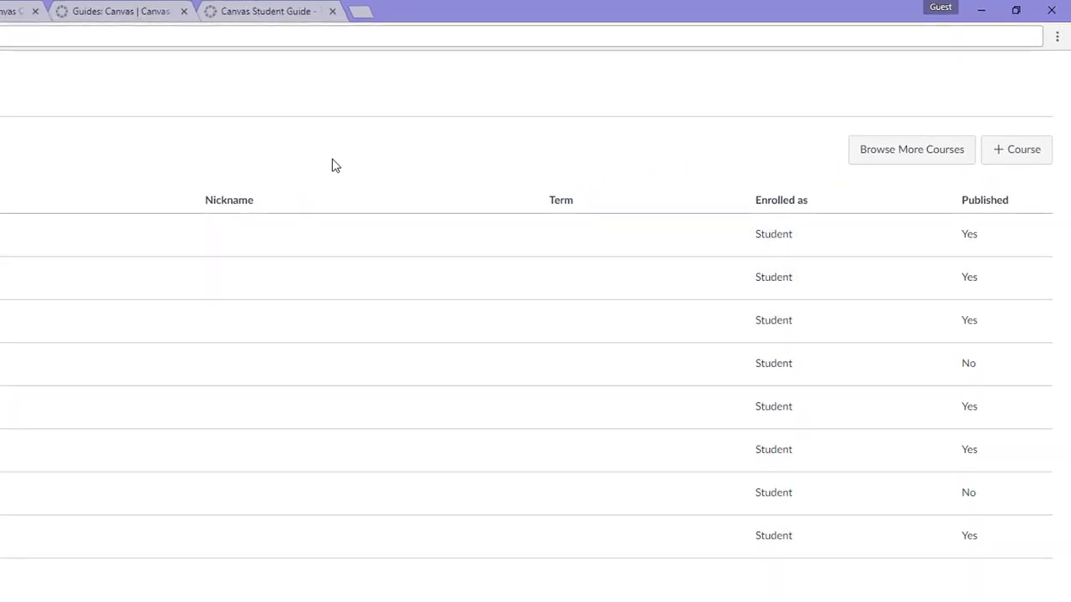
pyautogui.moveTo(911, 155)
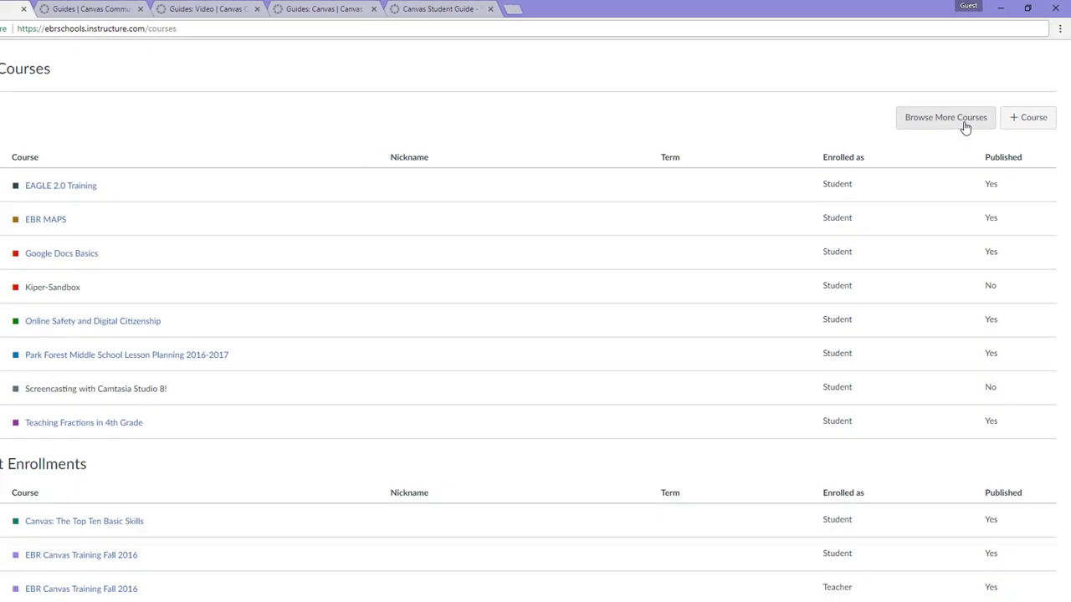
# Page through the joinable course catalog to its last page showing Google Hyperdocs.
pyautogui.click(945, 117)
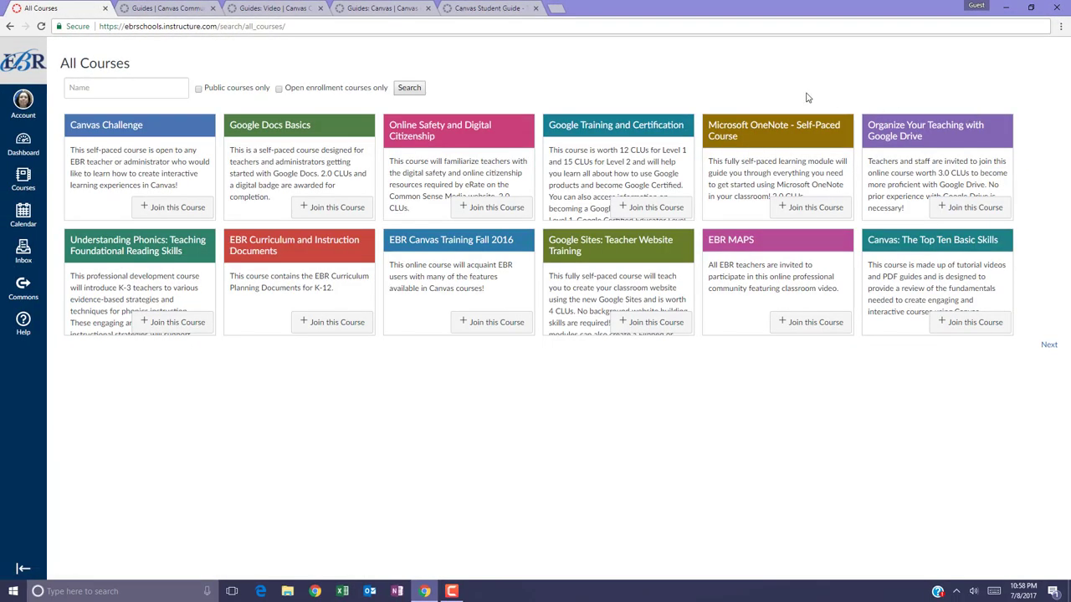
pyautogui.moveTo(636, 81)
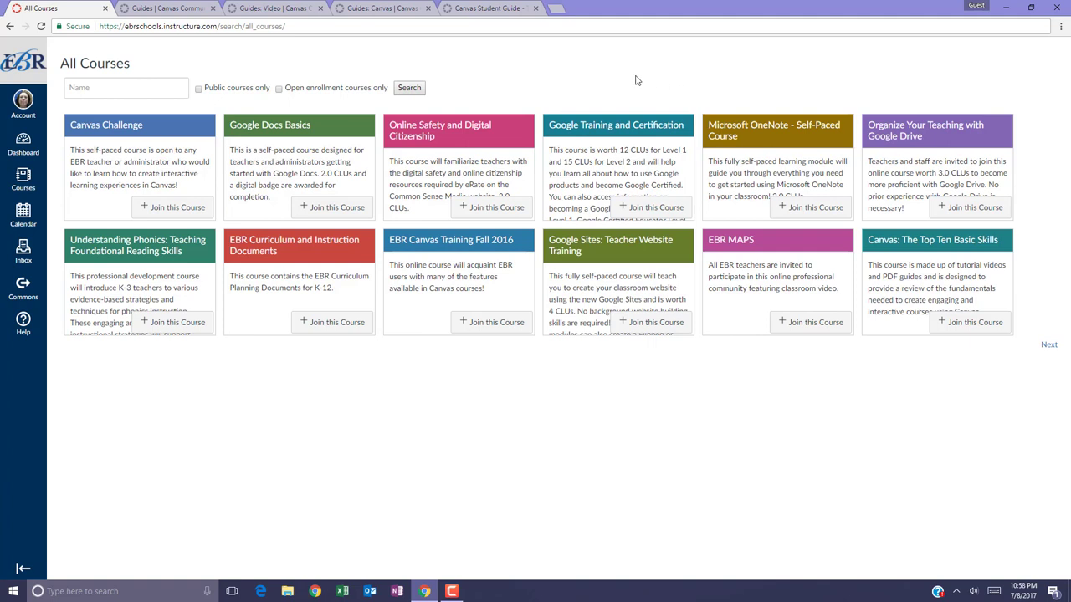
pyautogui.moveTo(598, 75)
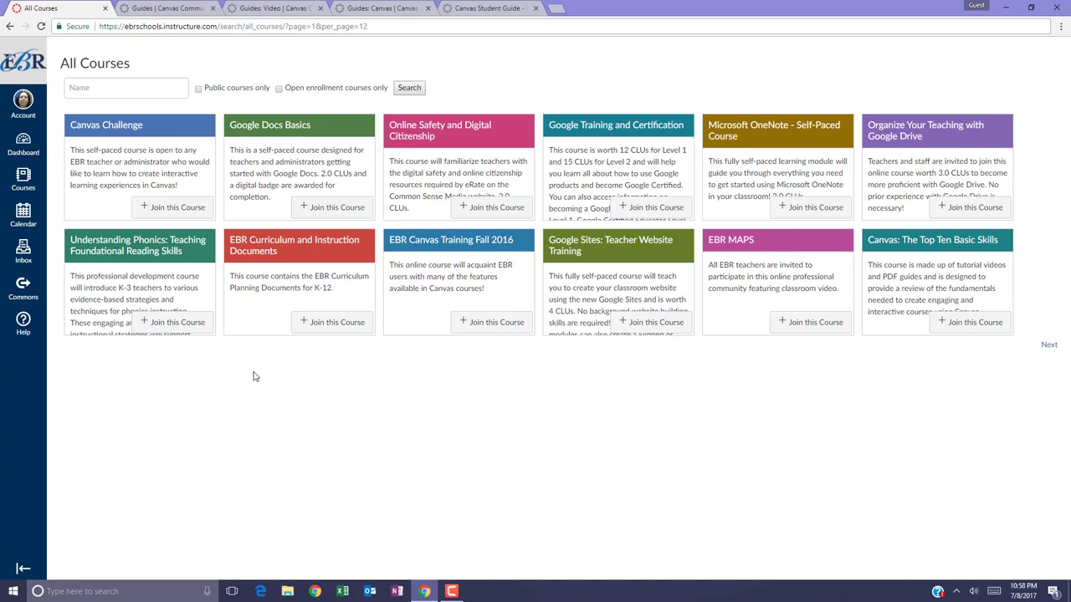
pyautogui.moveTo(1042, 349)
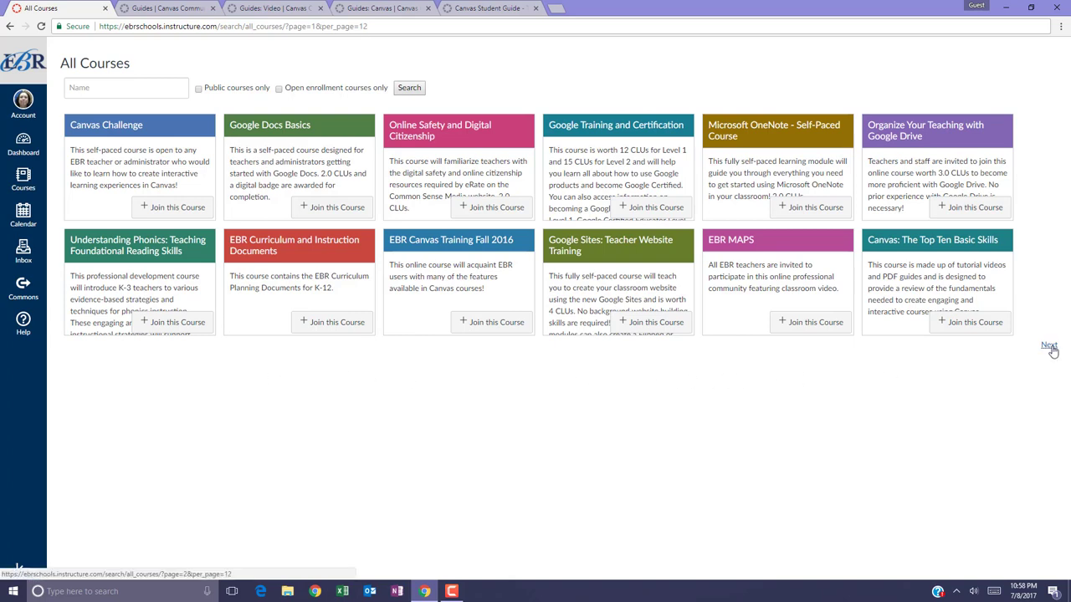
pyautogui.click(1048, 344)
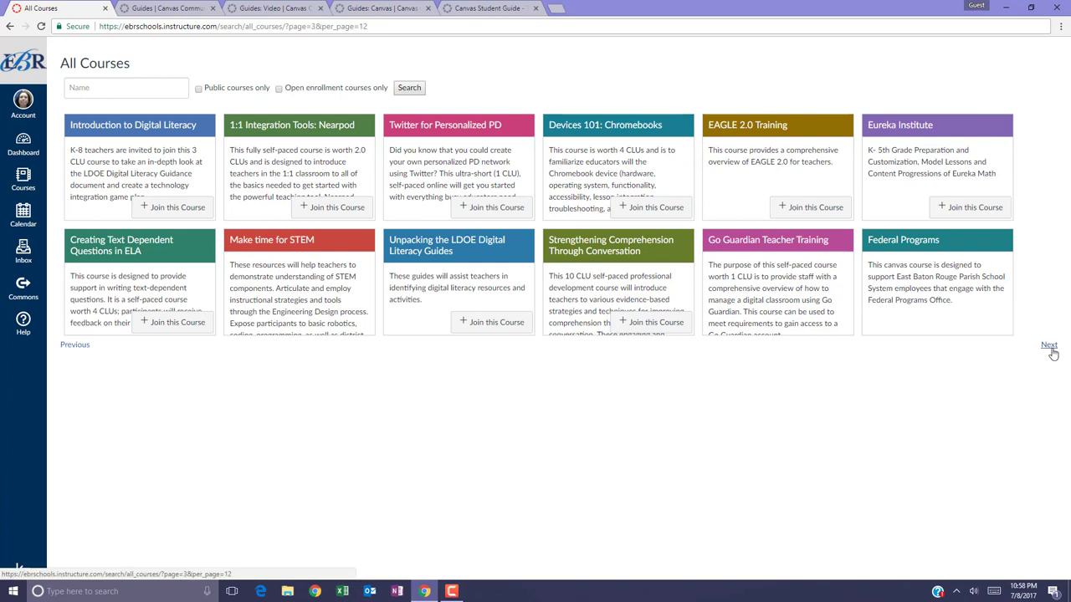
pyautogui.click(1049, 345)
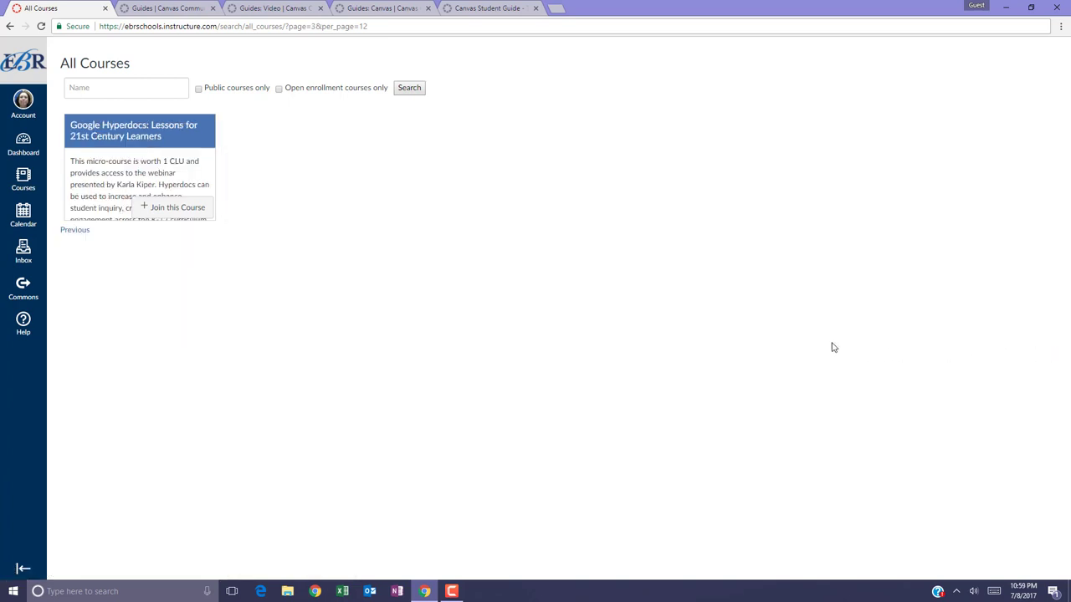
pyautogui.moveTo(397, 311)
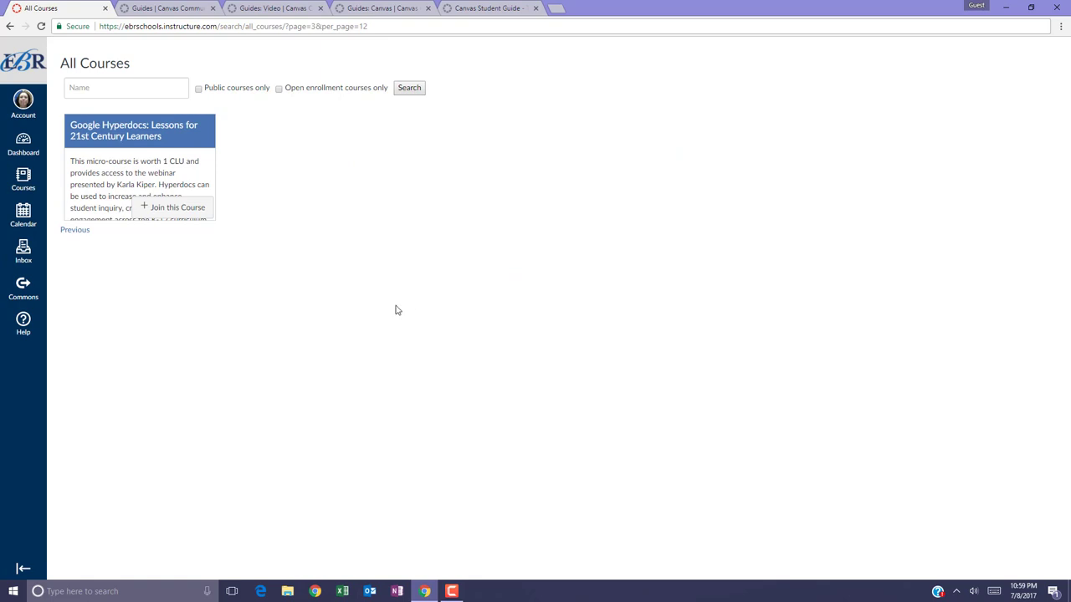
pyautogui.moveTo(127, 261)
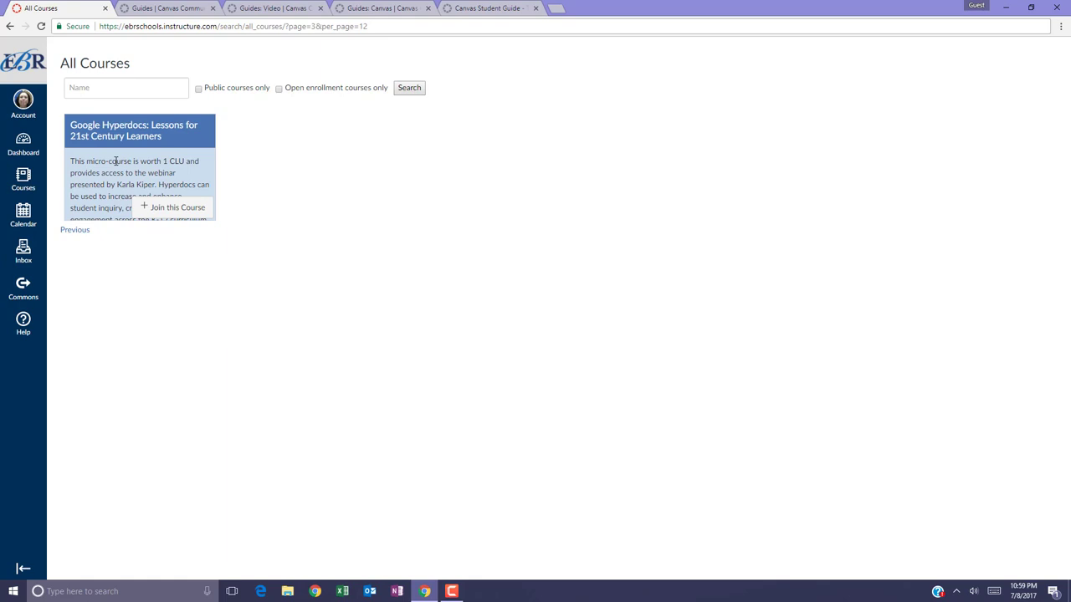
# View the 'Google Hyperdocs: Lessons for 21st Century Learners' course description page.
pyautogui.click(134, 130)
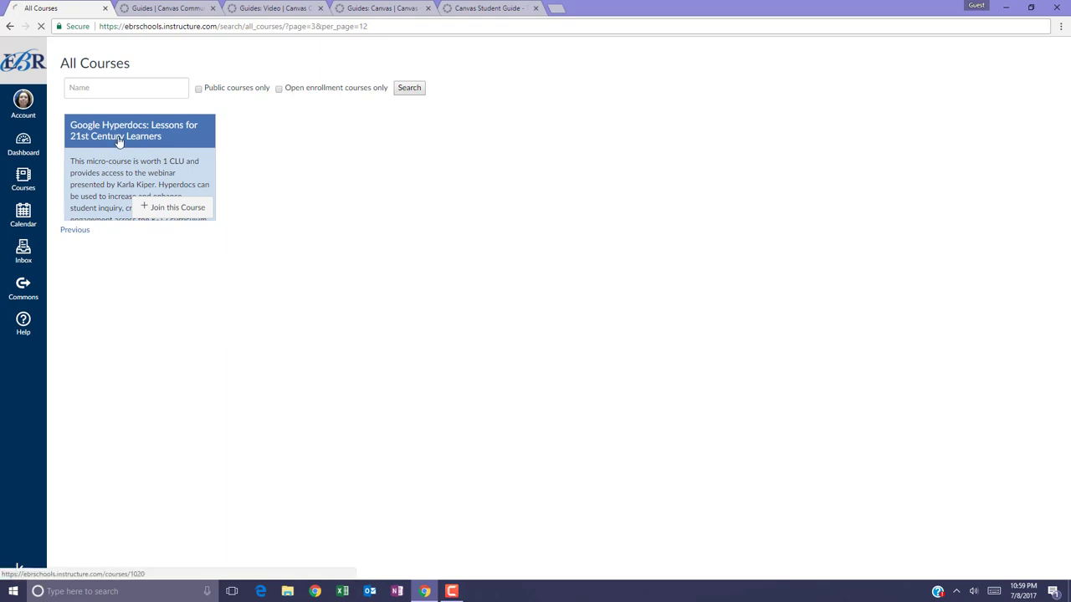
pyautogui.click(118, 136)
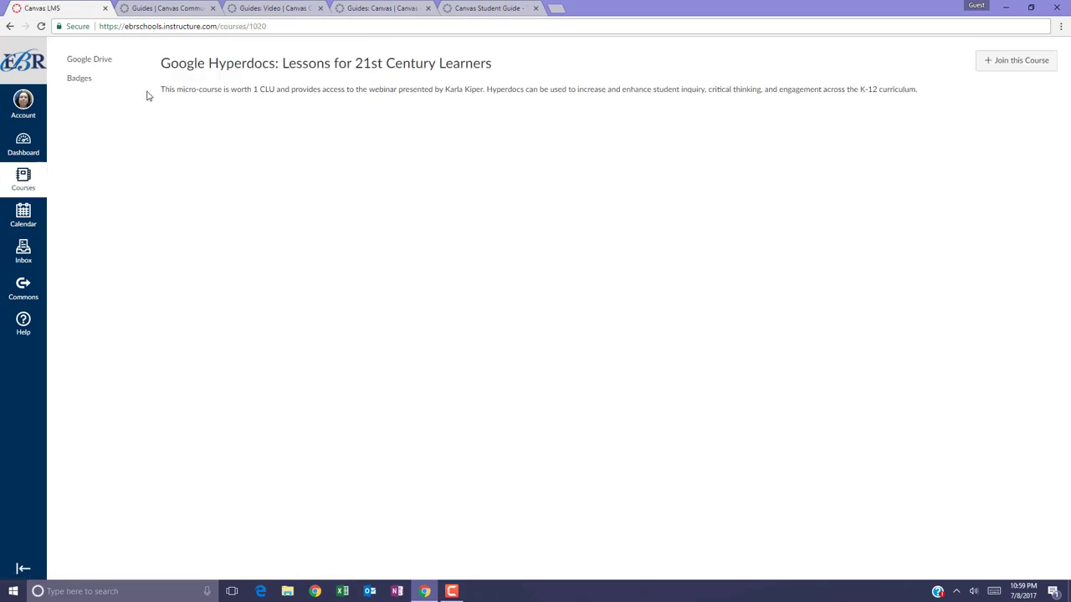
pyautogui.moveTo(351, 99)
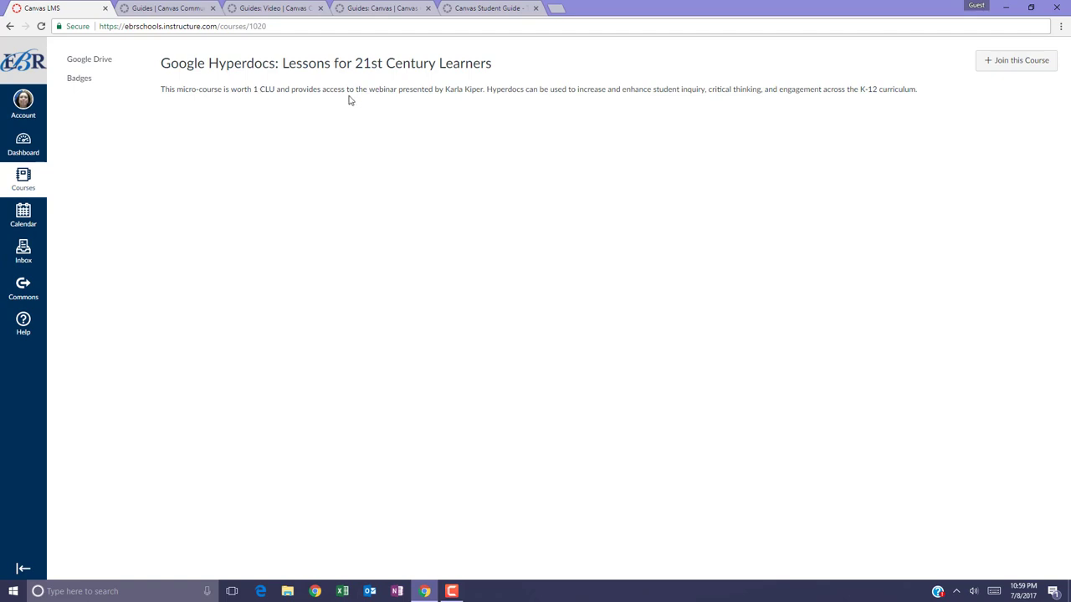
pyautogui.moveTo(504, 101)
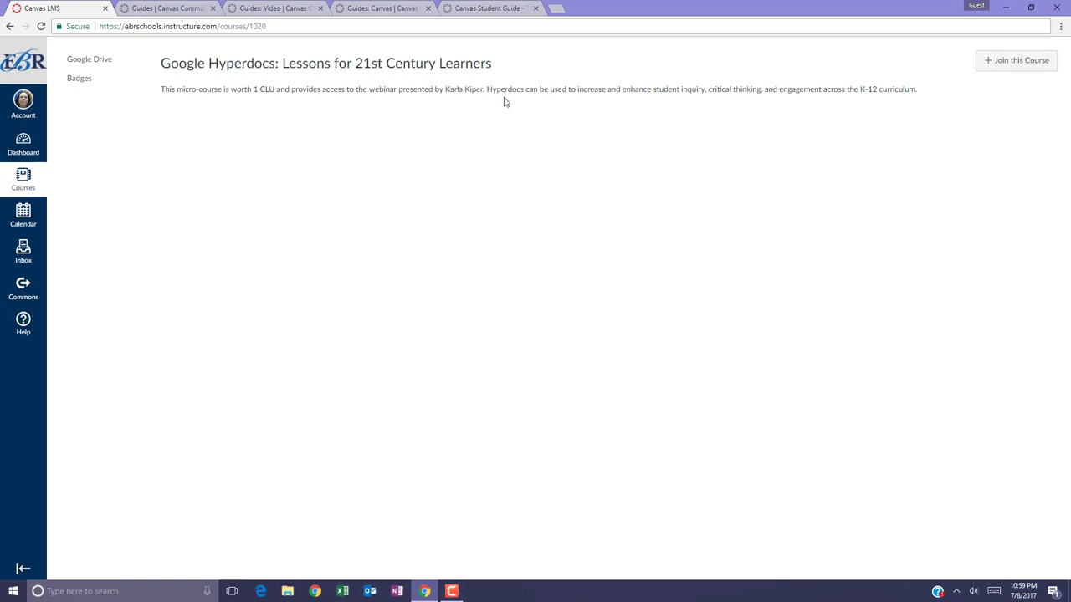
pyautogui.moveTo(887, 99)
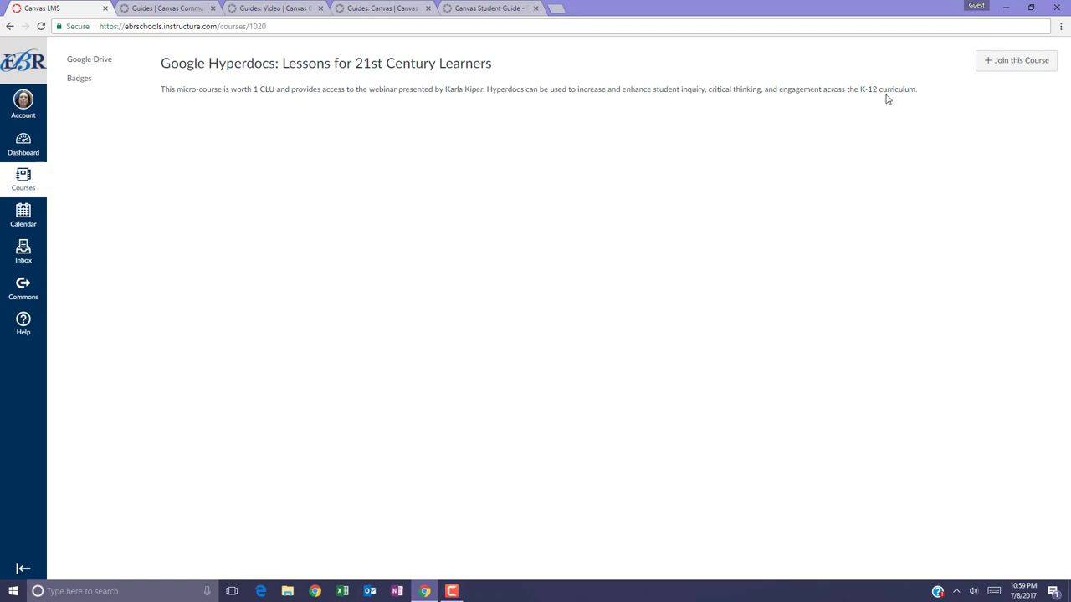
pyautogui.moveTo(960, 99)
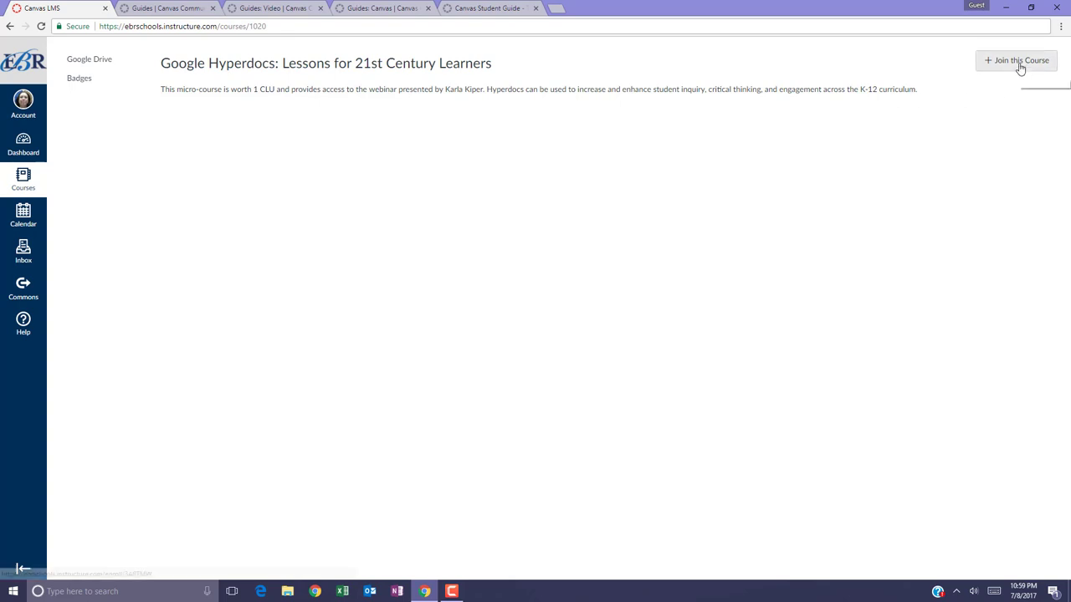
pyautogui.moveTo(1020, 62)
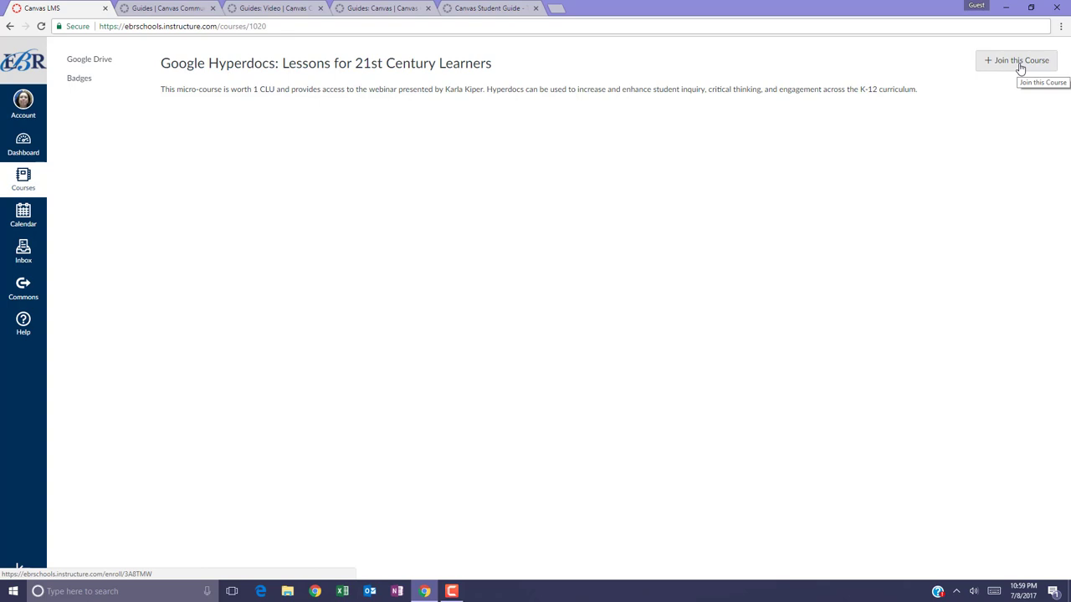
# Bring up the Google Hyperdocs enrollment page via + Join this Course.
pyautogui.click(1016, 60)
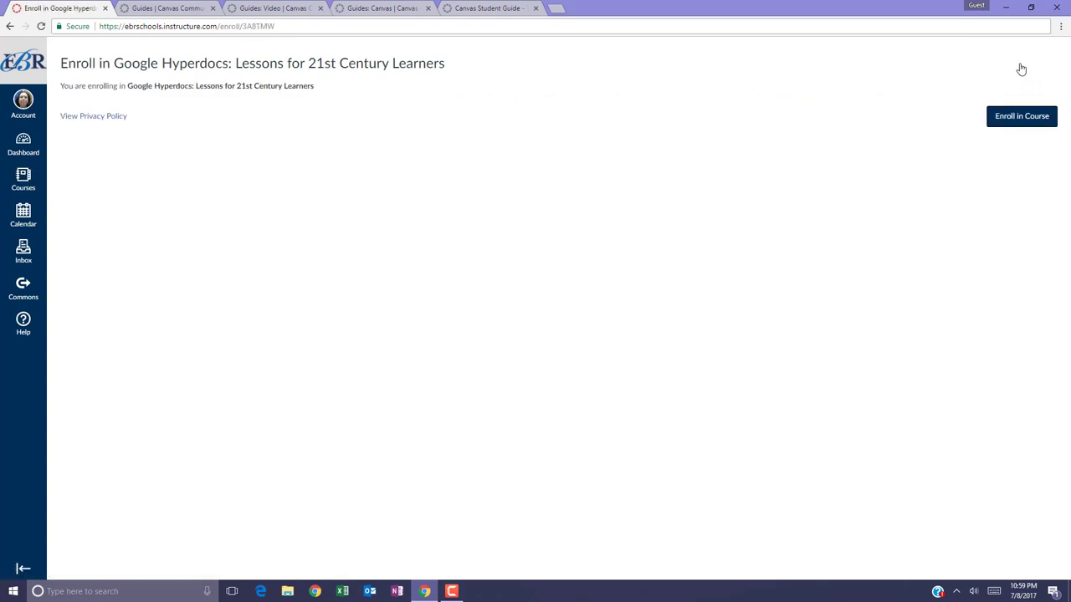
pyautogui.moveTo(979, 79)
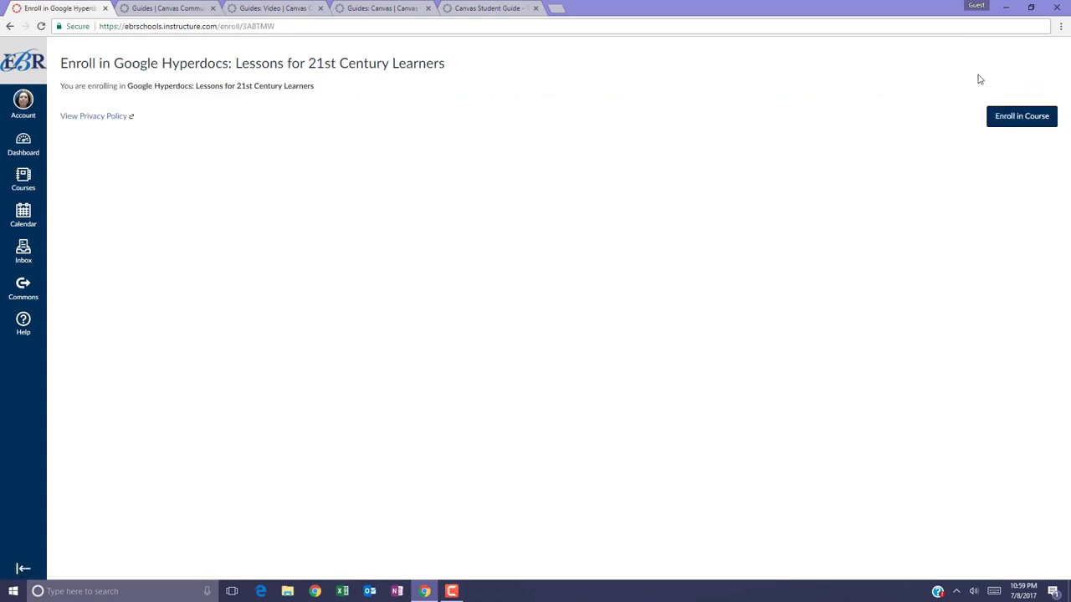
pyautogui.moveTo(388, 145)
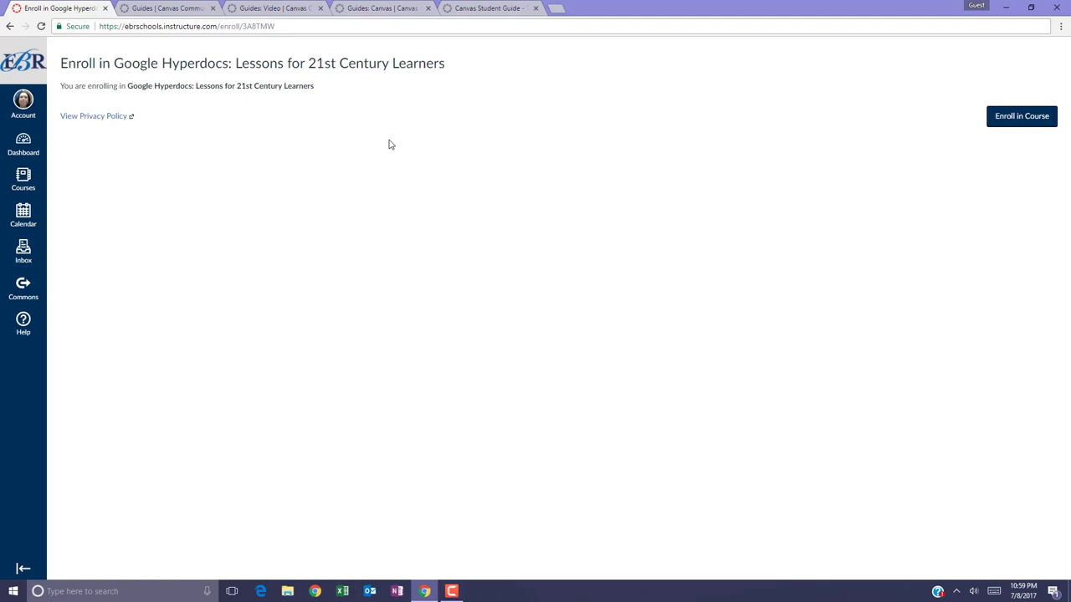
pyautogui.moveTo(808, 134)
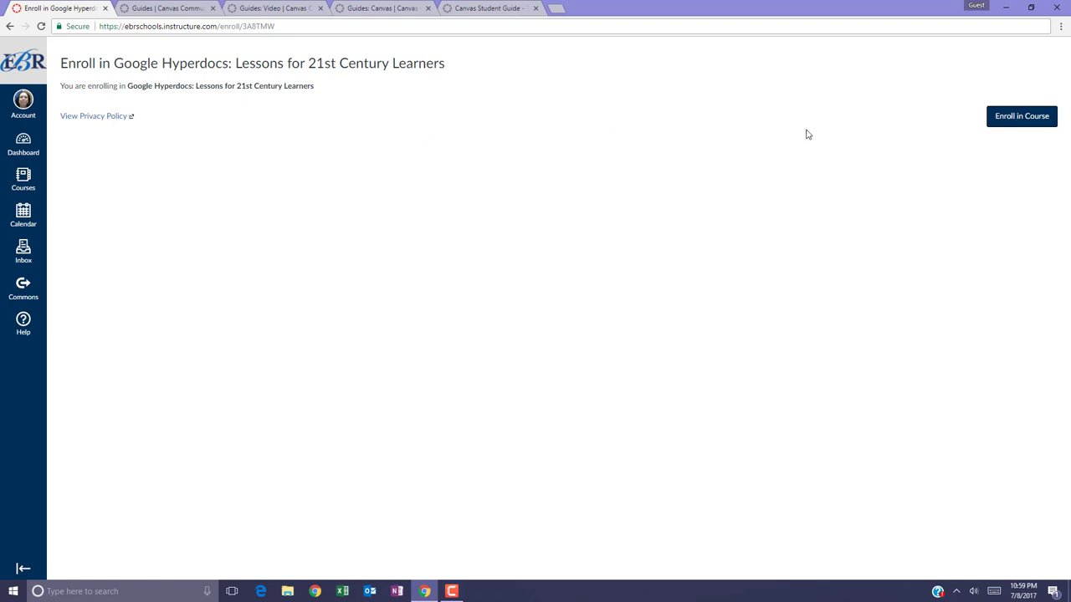
pyautogui.moveTo(1021, 125)
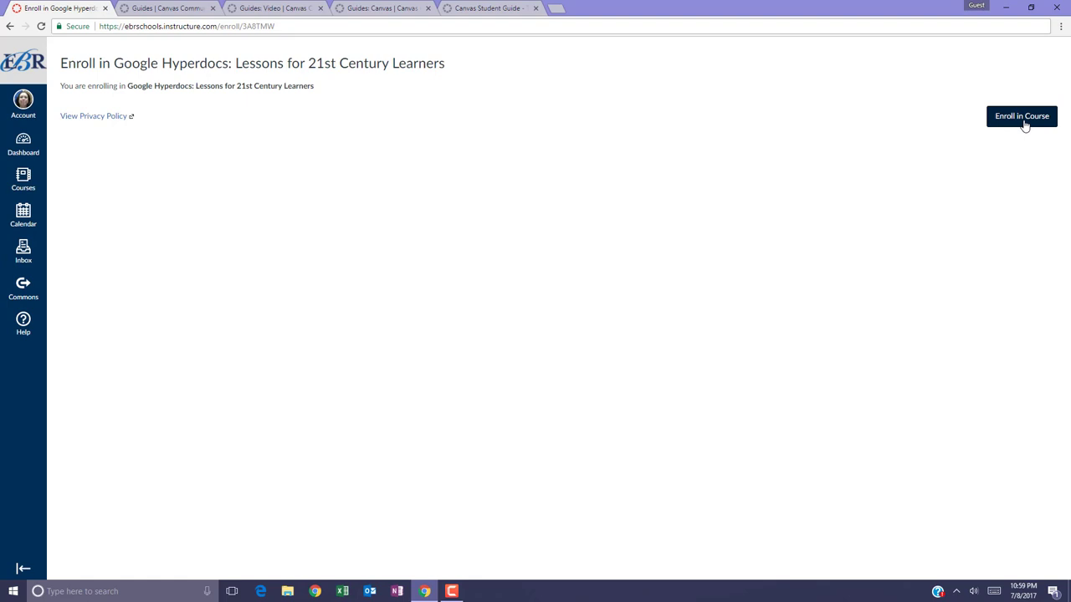
# Confirm enrolling in Google Hyperdocs: Lessons for 21st Century Learners.
pyautogui.click(1022, 115)
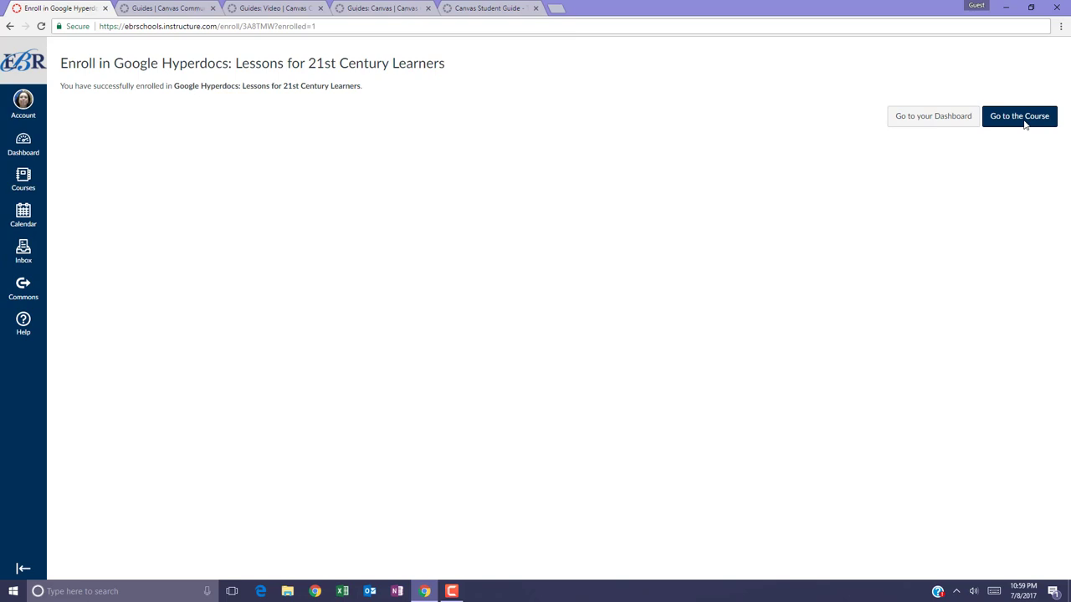
pyautogui.moveTo(352, 144)
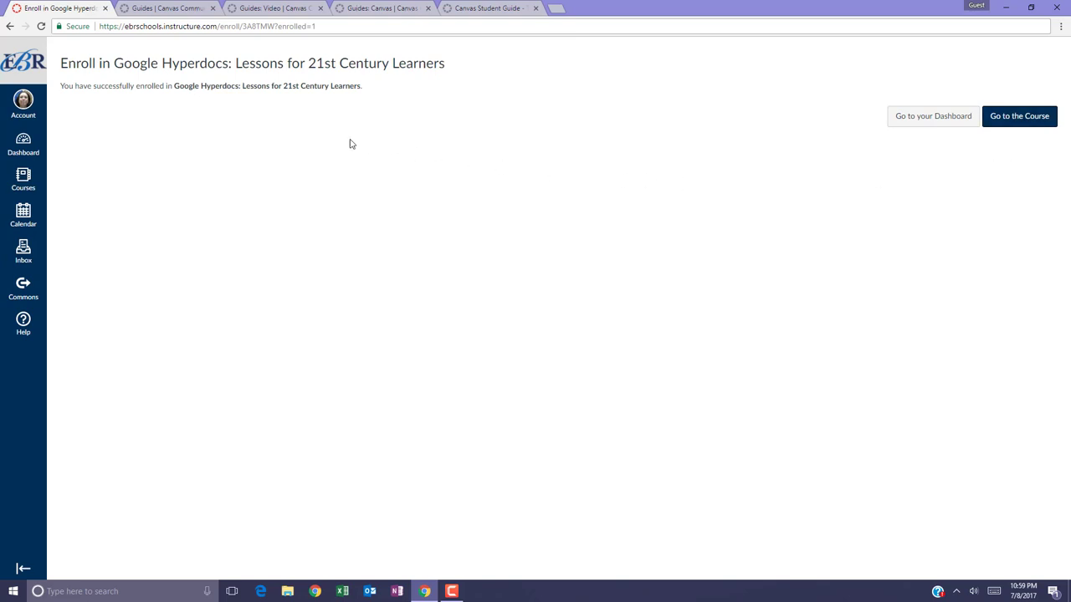
pyautogui.moveTo(184, 99)
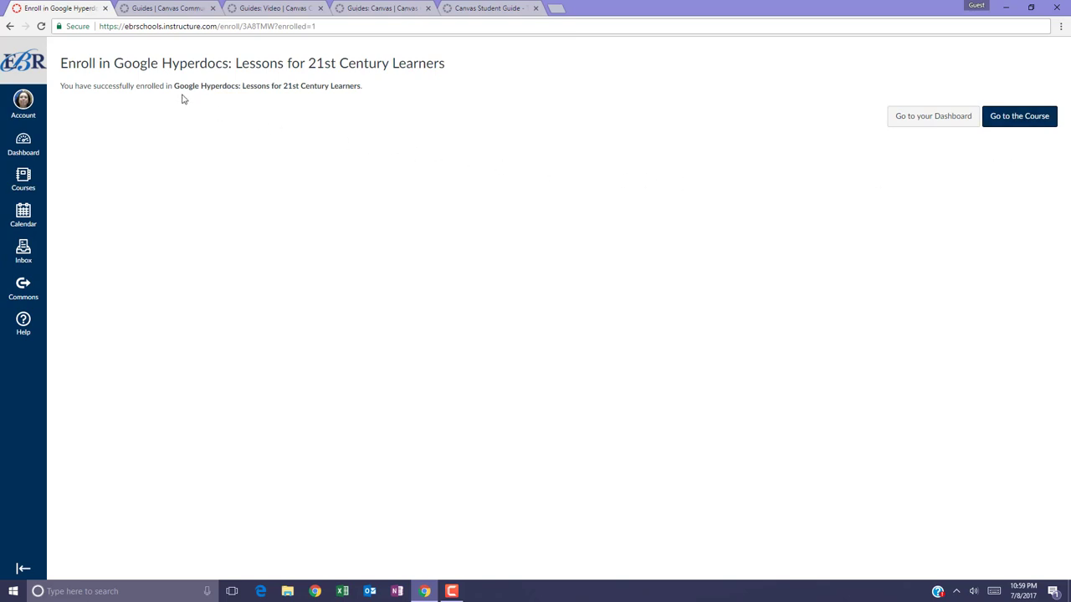
pyautogui.moveTo(338, 147)
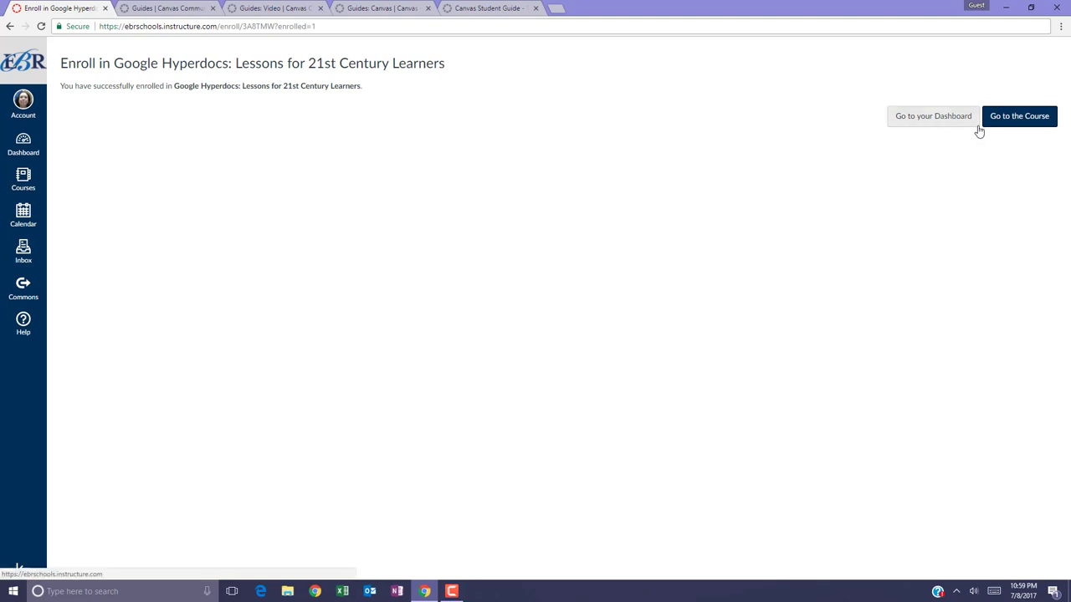
pyautogui.moveTo(1014, 127)
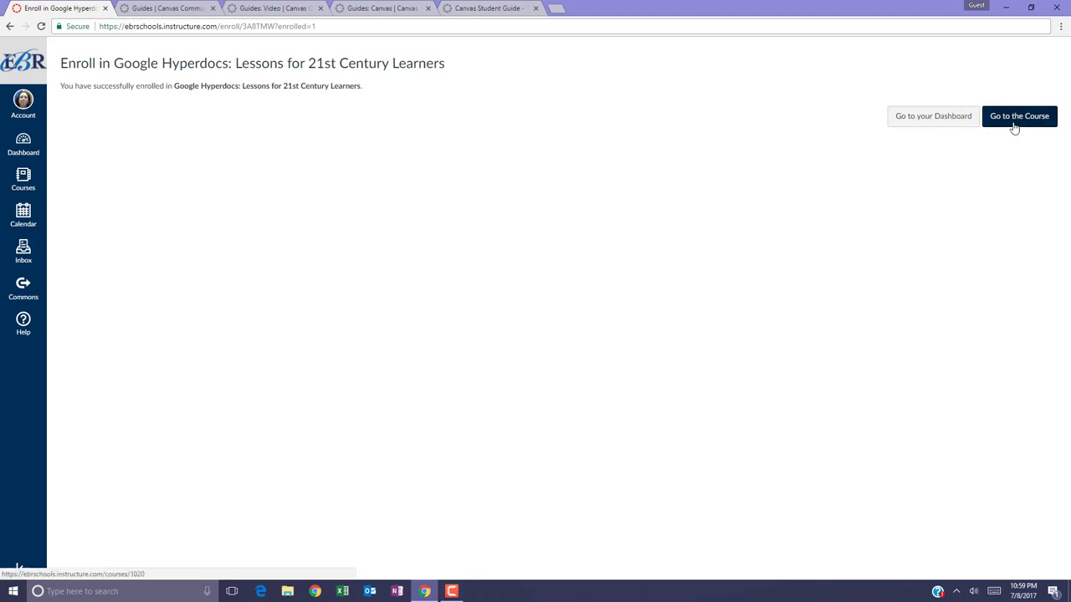